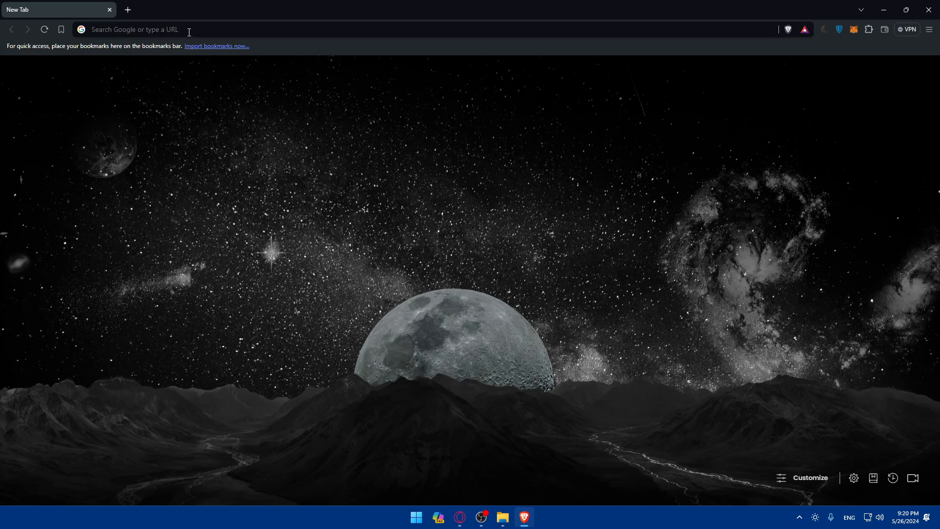
Go to godaddy.com, dismiss the currency notice, and open My Products from the account menu.
{"action": "type", "text": "gmail.com"}
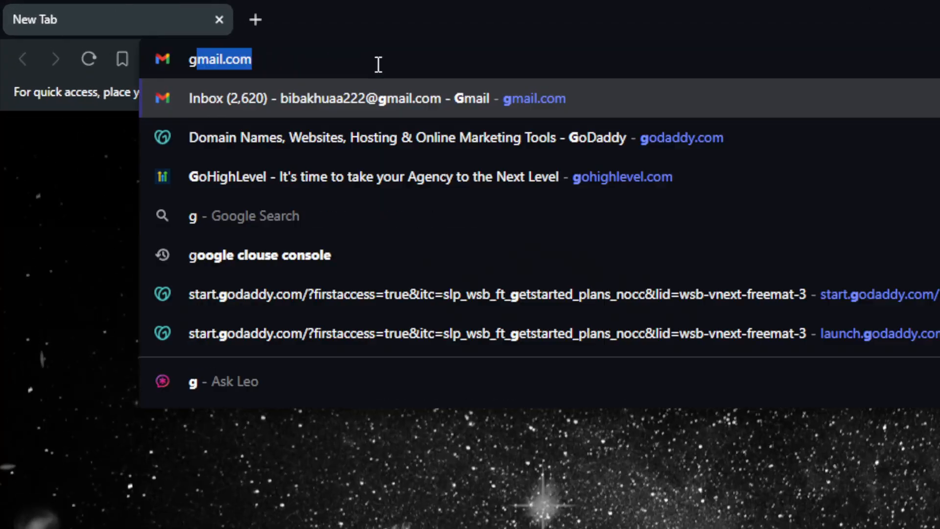
{"action": "type", "text": "godaddy"}
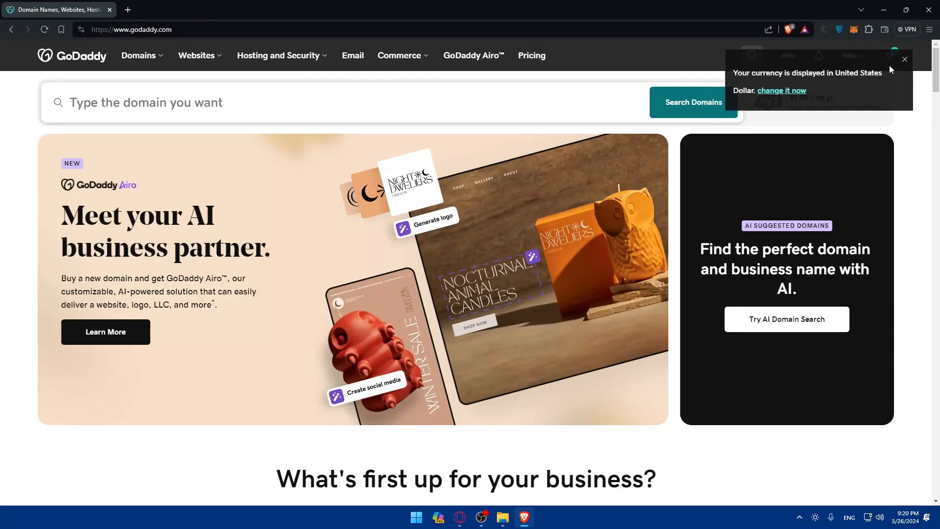
{"action": "left_click", "coordinate": [905, 59]}
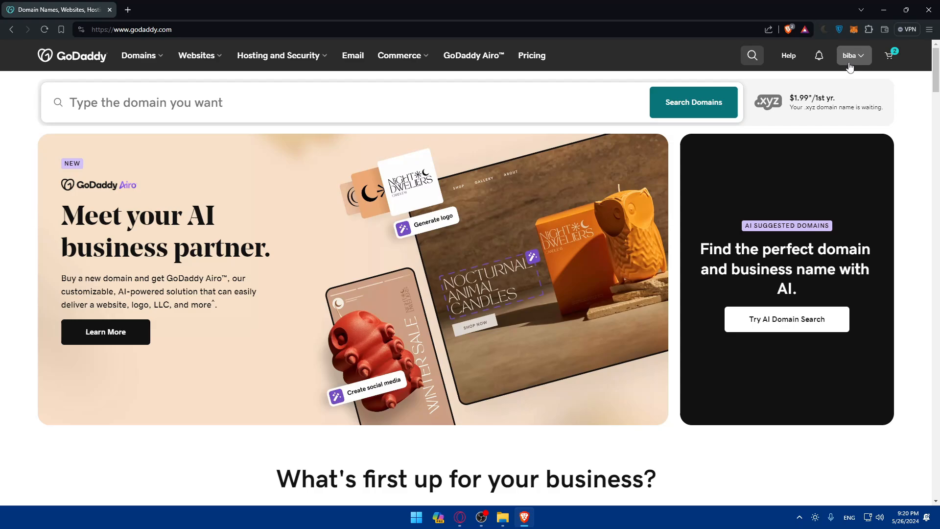
{"action": "left_click", "coordinate": [851, 56]}
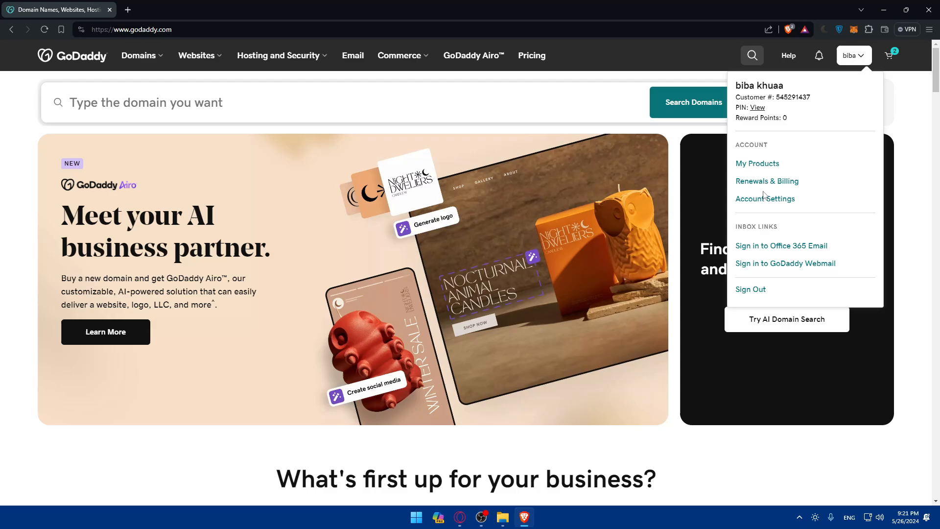
{"action": "left_click", "coordinate": [653, 63]}
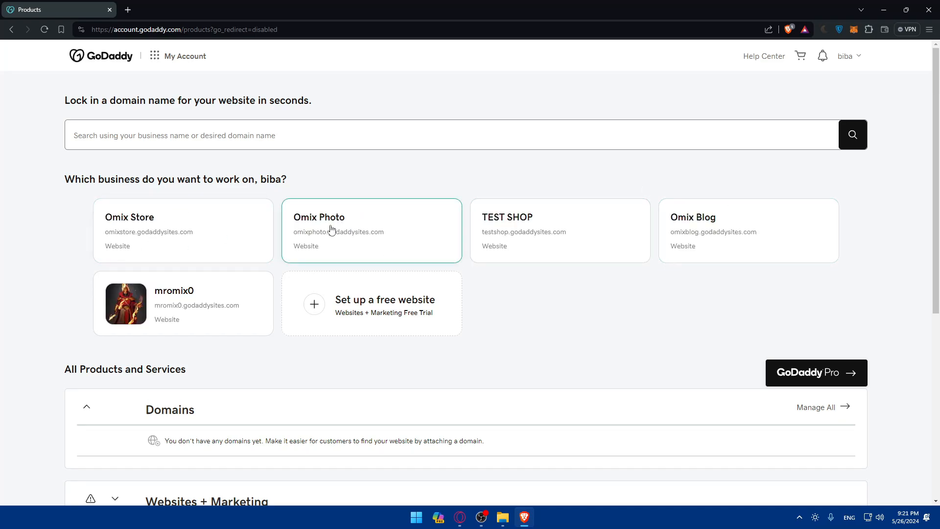
{"action": "mouse_move", "coordinate": [377, 273]}
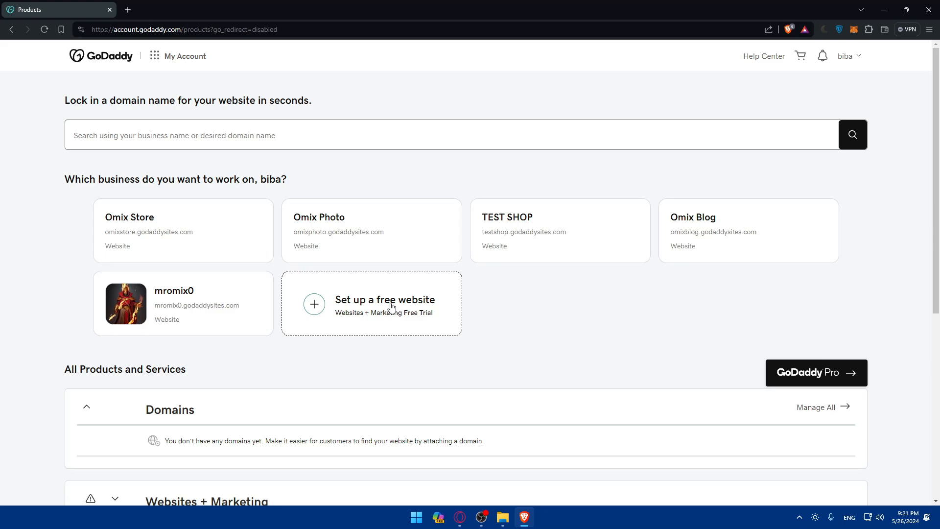
{"action": "left_click", "coordinate": [183, 231]}
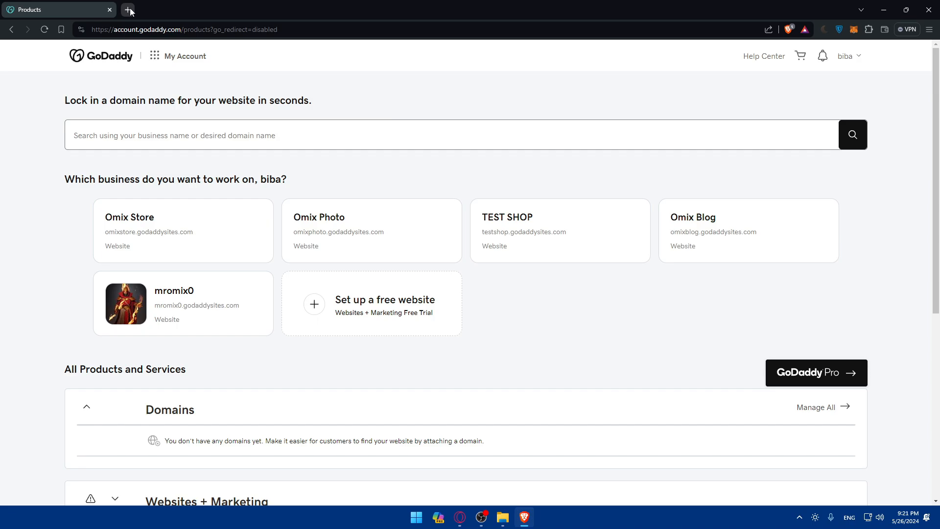
Browse Google results for 'time' in a new tab and run the related 'time api' search.
{"action": "left_click", "coordinate": [128, 10]}
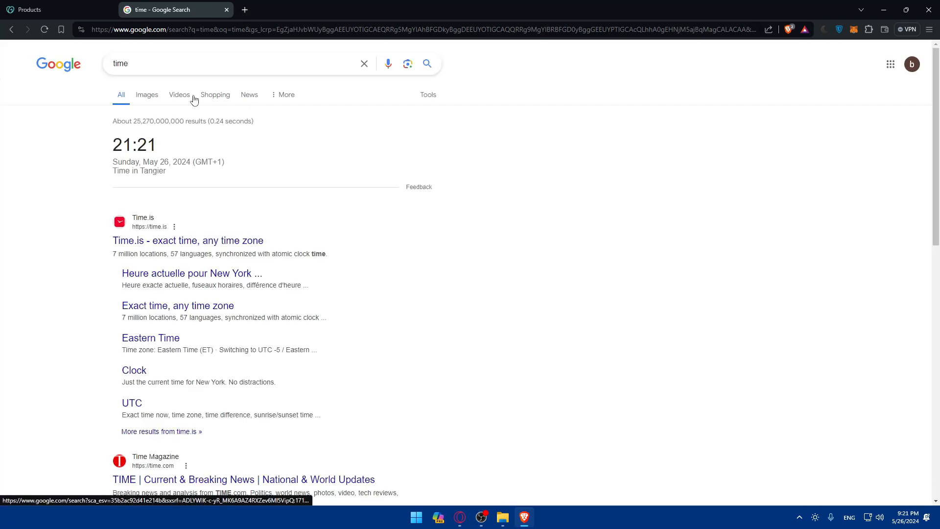
{"action": "scroll", "scroll_direction": "down", "scroll_amount": 3}
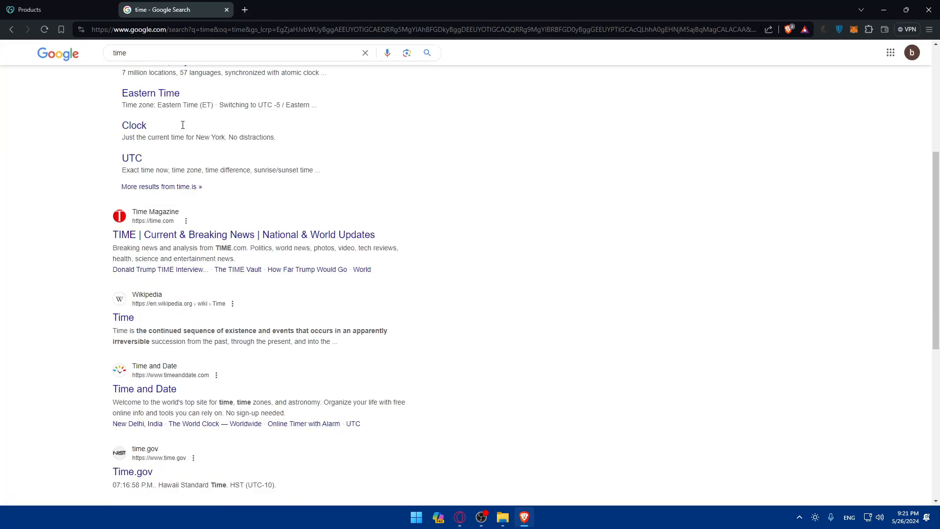
{"action": "scroll", "scroll_direction": "up", "scroll_amount": 3}
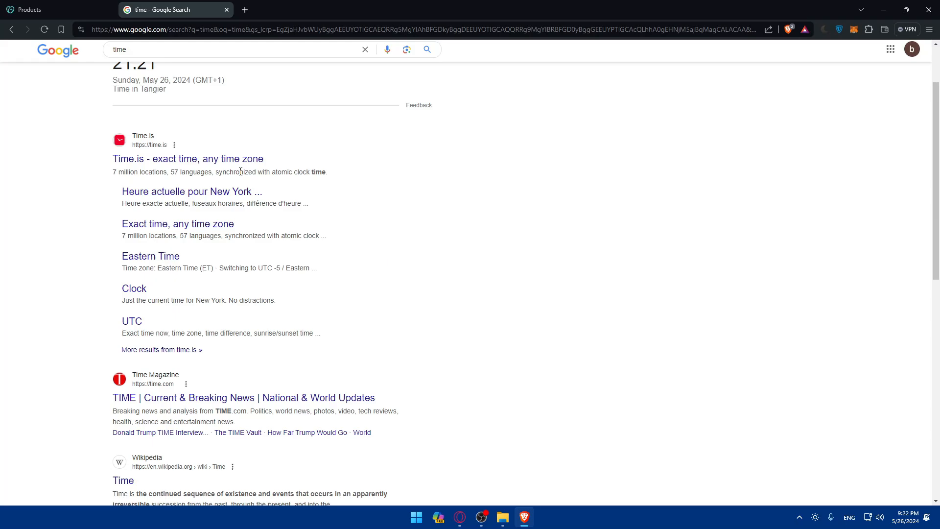
{"action": "scroll", "scroll_direction": "down", "scroll_amount": 3}
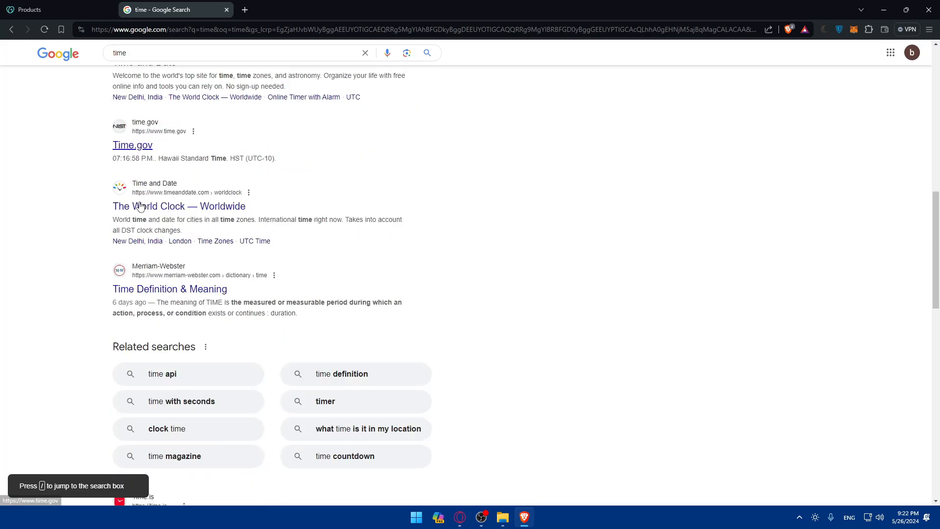
{"action": "scroll", "scroll_direction": "down", "scroll_amount": 3}
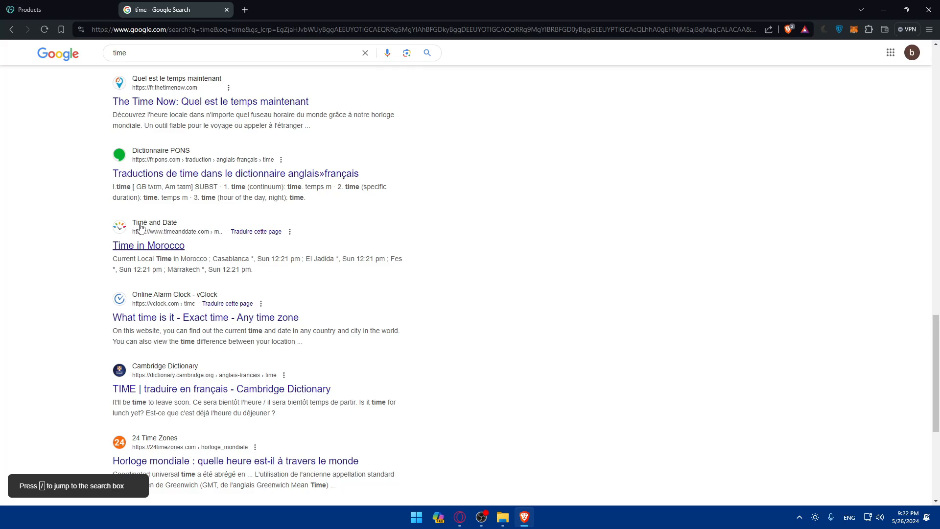
{"action": "scroll", "scroll_direction": "down", "scroll_amount": 3}
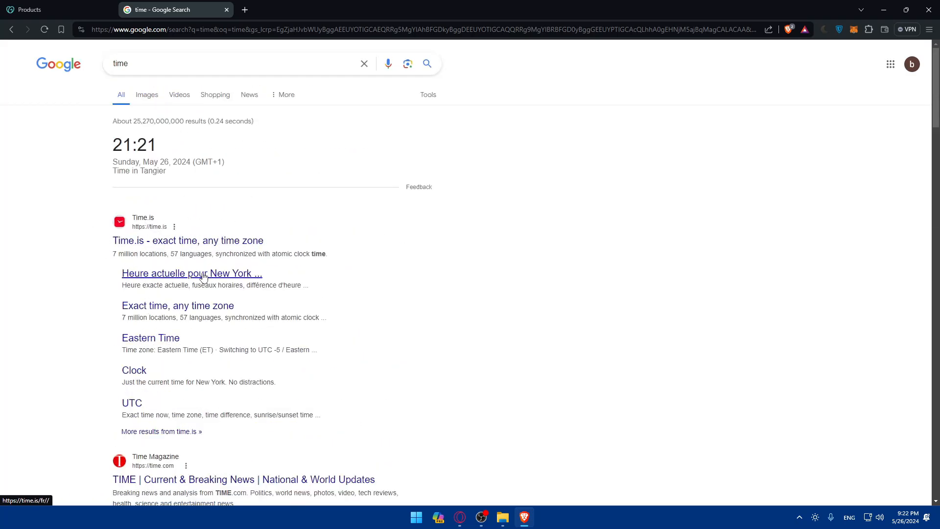
{"action": "scroll", "scroll_direction": "down", "scroll_amount": 3}
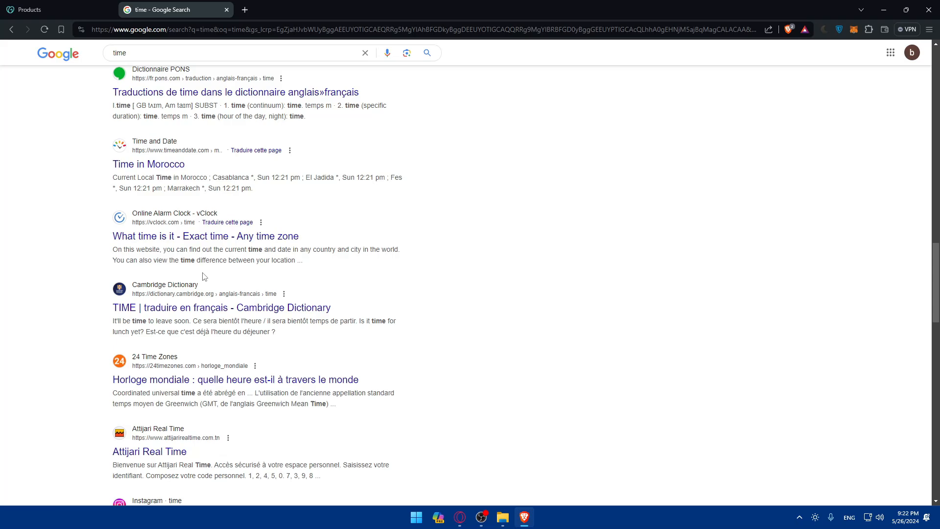
{"action": "scroll", "scroll_direction": "up", "scroll_amount": 3}
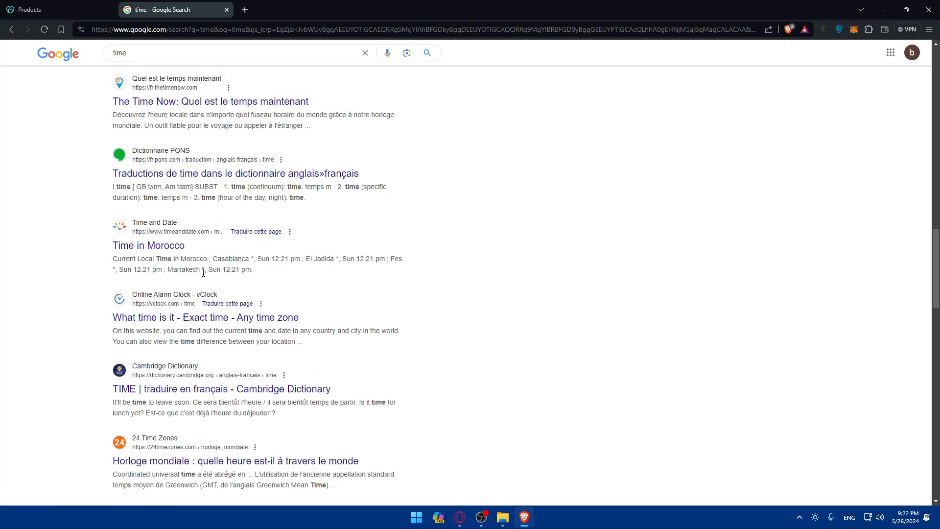
{"action": "mouse_move", "coordinate": [162, 73]}
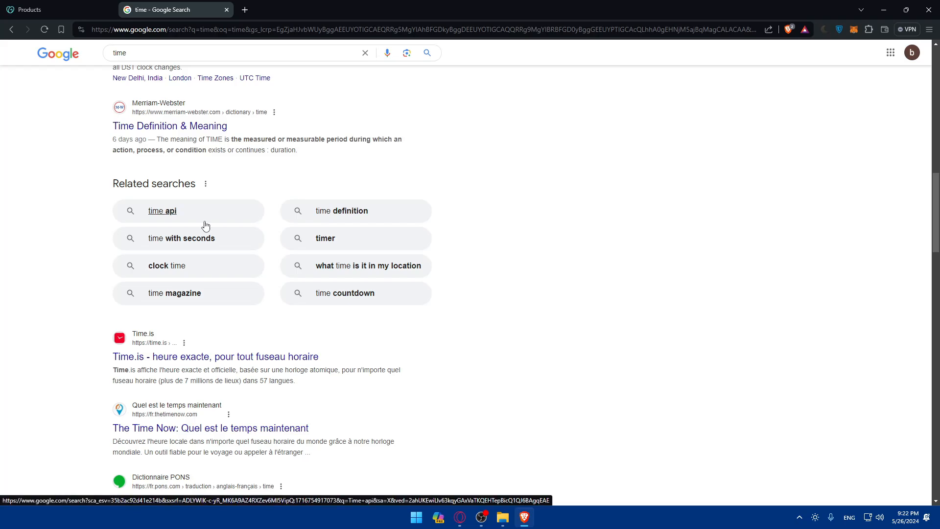
{"action": "left_click", "coordinate": [54, 10]}
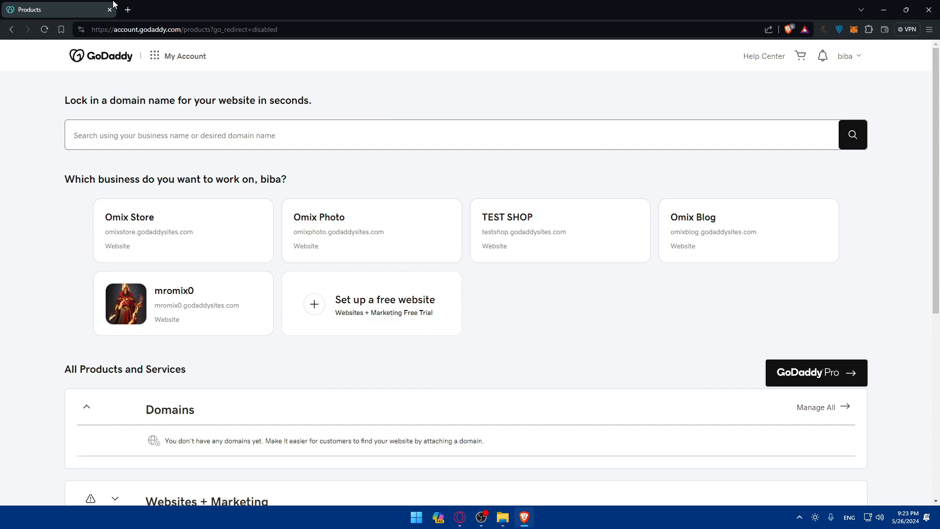
Go to the Google Ads Keyword Planner page from the 'goog' address suggestion.
{"action": "type", "text": "google.com/home/tools/keyword-planner/"}
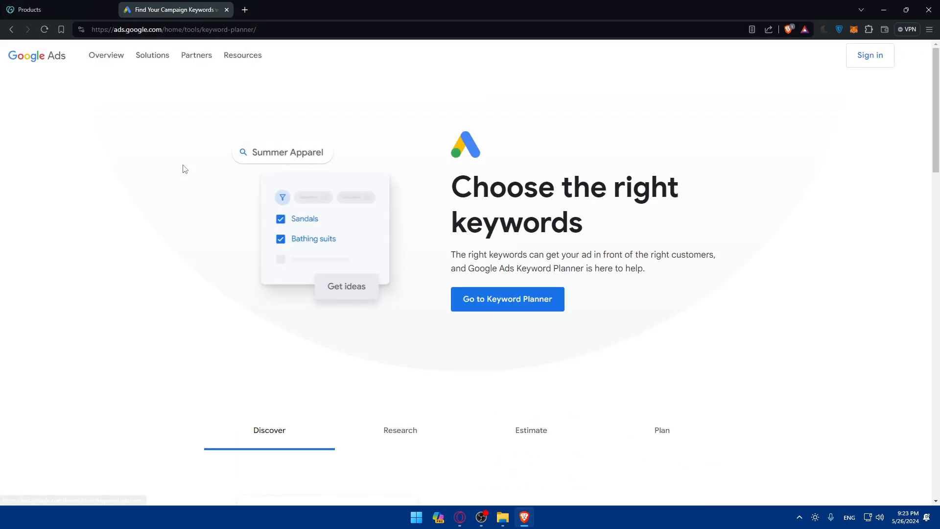
Enter Keyword Planner and open the Discover new keywords dialog.
{"action": "left_click", "coordinate": [507, 299]}
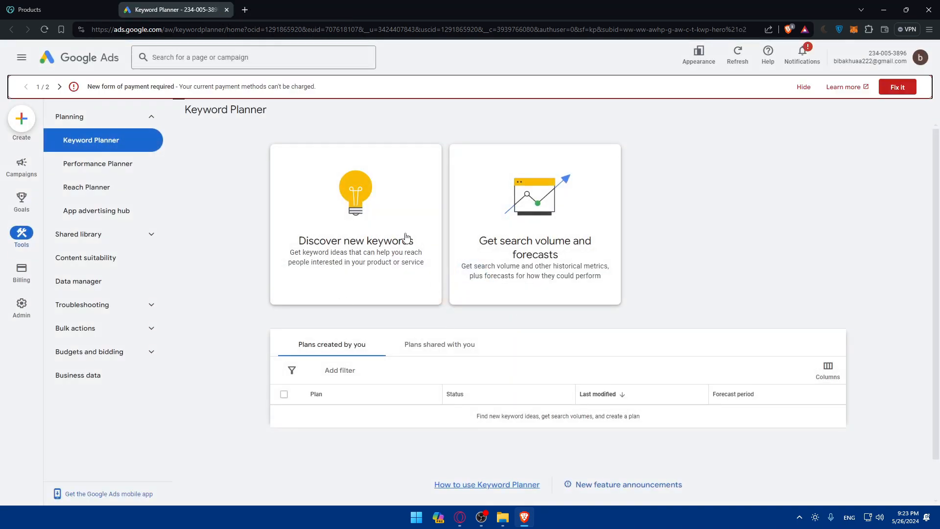
{"action": "mouse_move", "coordinate": [430, 225]}
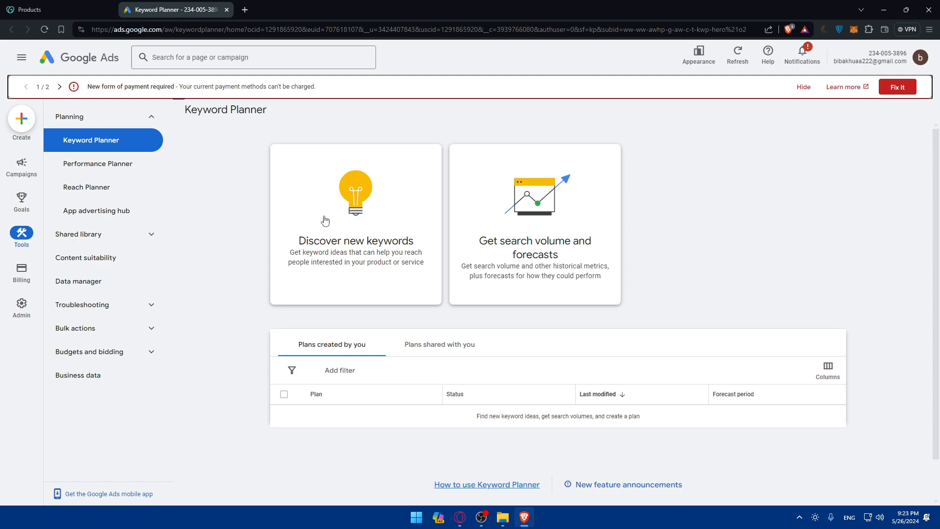
{"action": "left_click", "coordinate": [356, 225]}
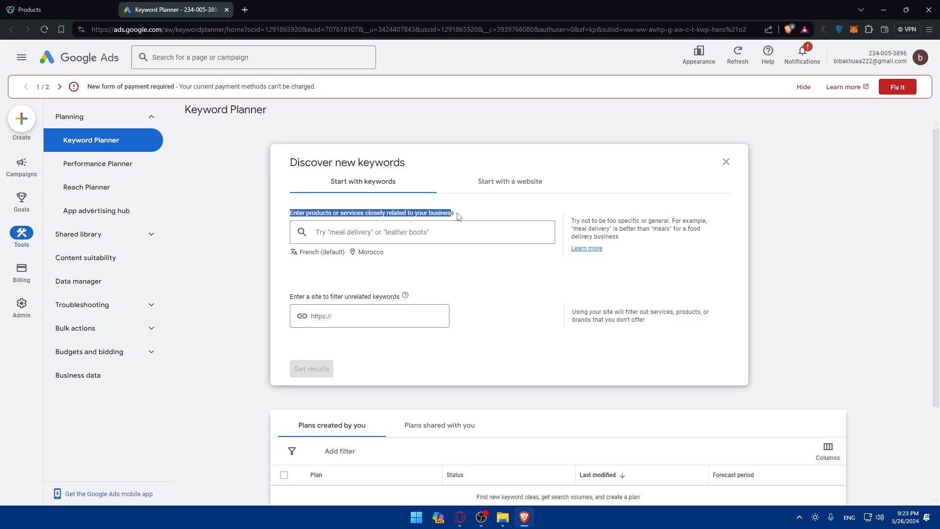
Get keyword ideas for 'gaming', switching the language from French to English.
{"action": "type", "text": "ga"}
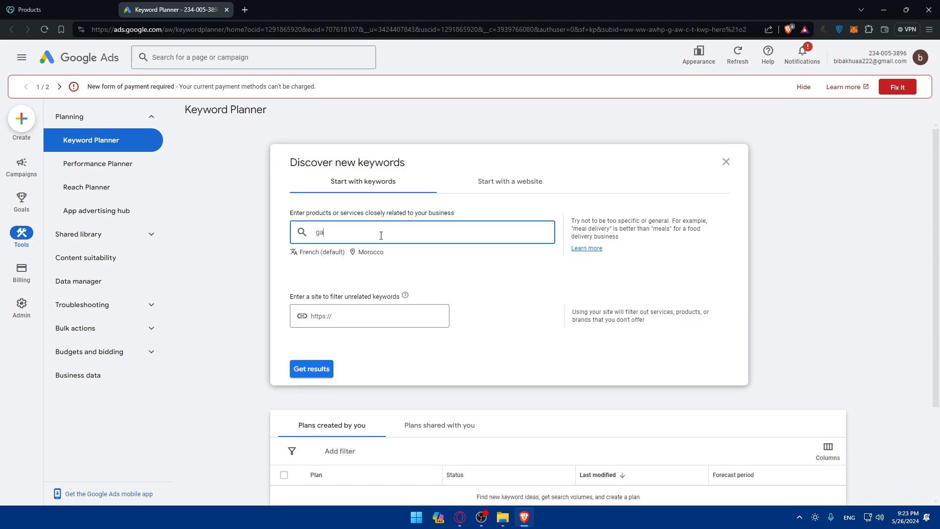
{"action": "left_click", "coordinate": [321, 251]}
{"action": "type", "text": "English"}
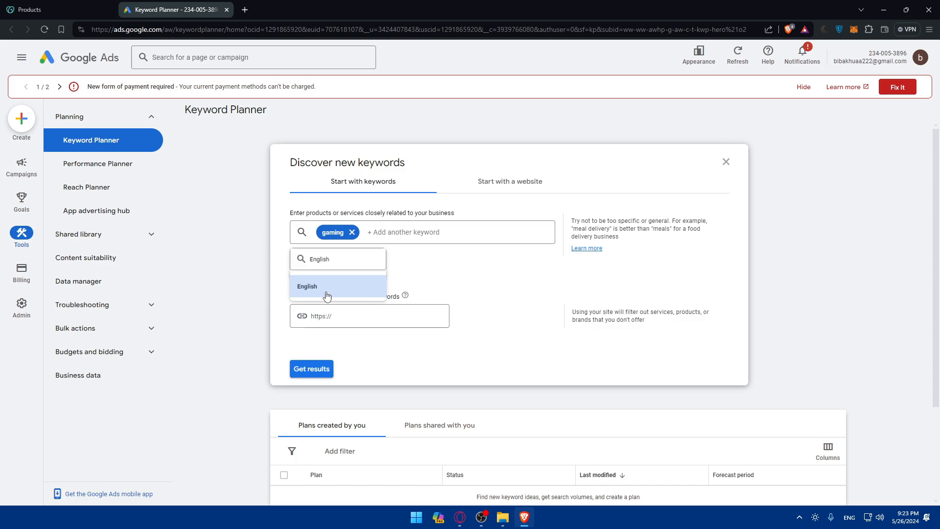
{"action": "left_click", "coordinate": [307, 287]}
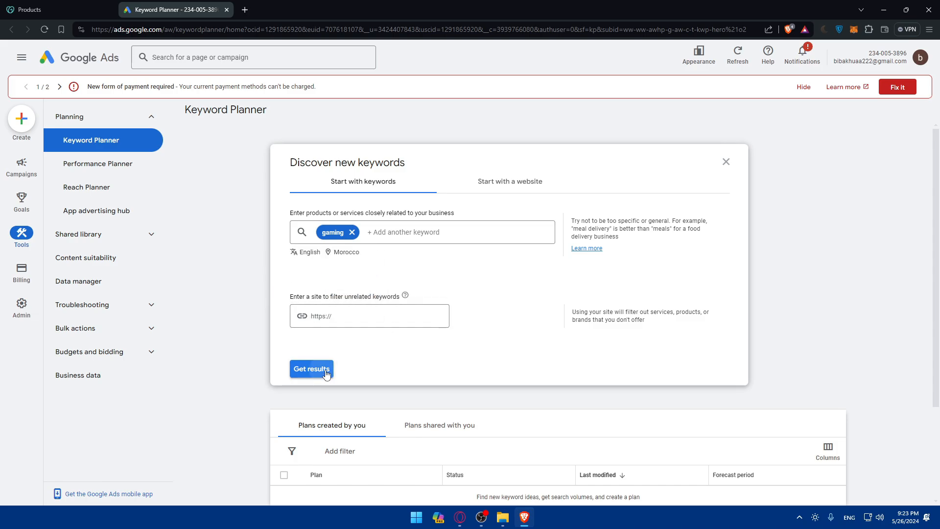
{"action": "left_click", "coordinate": [311, 369]}
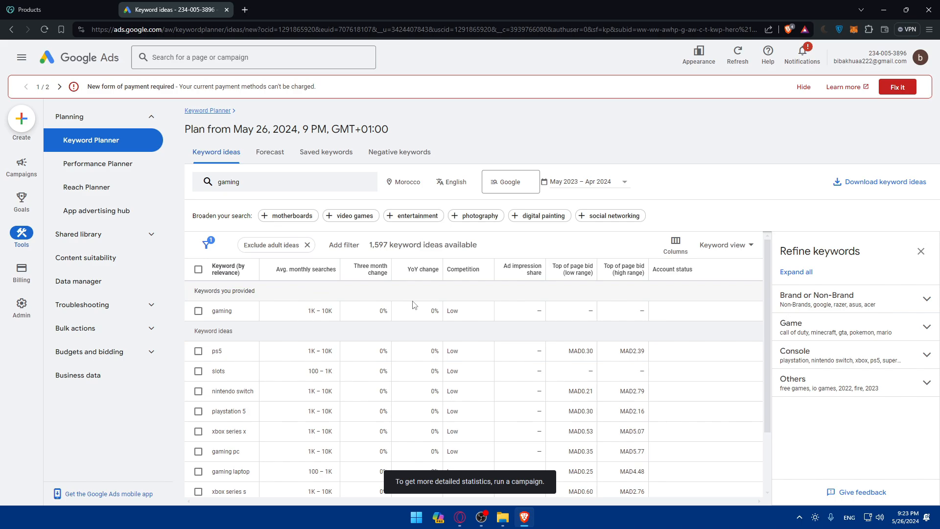
{"action": "mouse_move", "coordinate": [421, 348]}
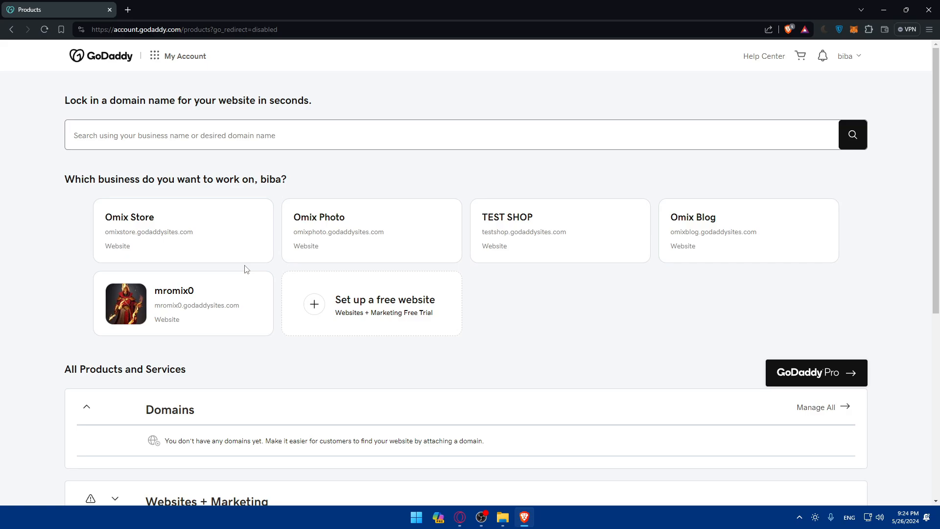
{"action": "mouse_move", "coordinate": [347, 292]}
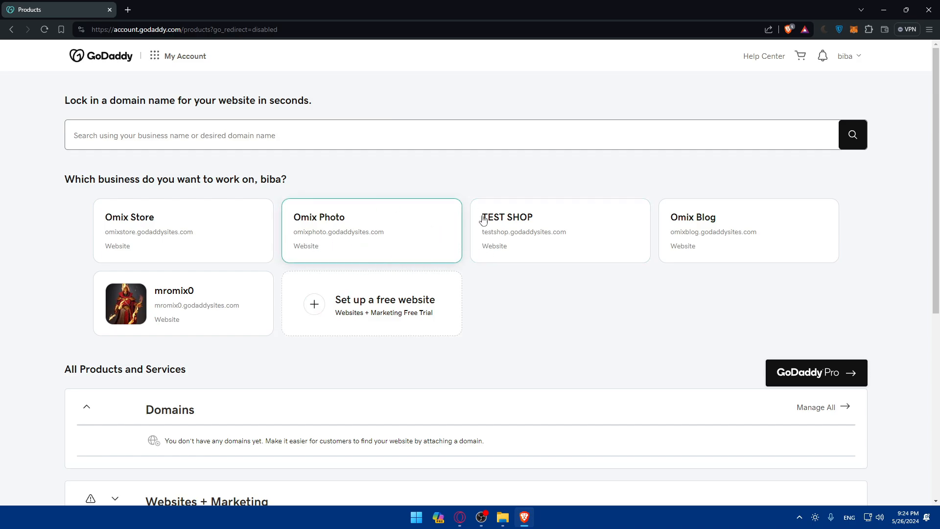
Open the TEST SHOP business, close the 'Pick the right plan' offer, and open its site editor.
{"action": "left_click", "coordinate": [560, 231]}
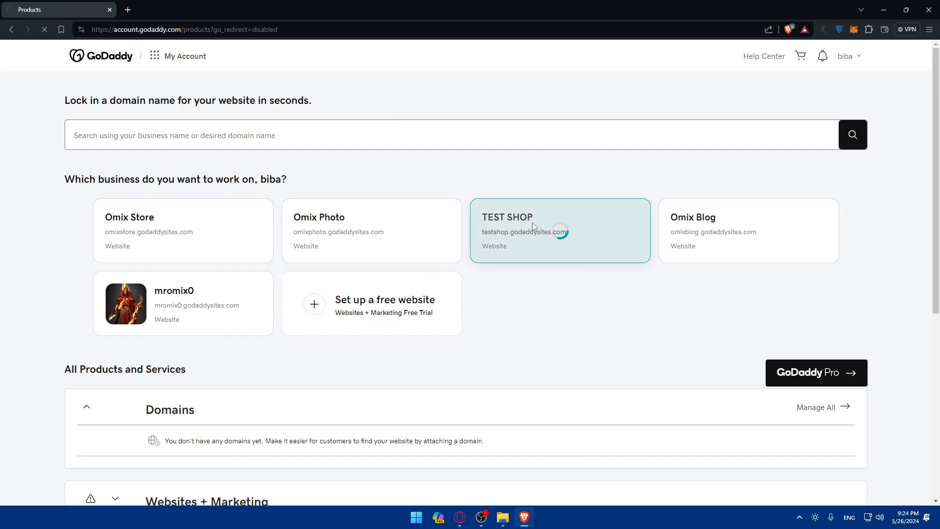
{"action": "left_click", "coordinate": [559, 231]}
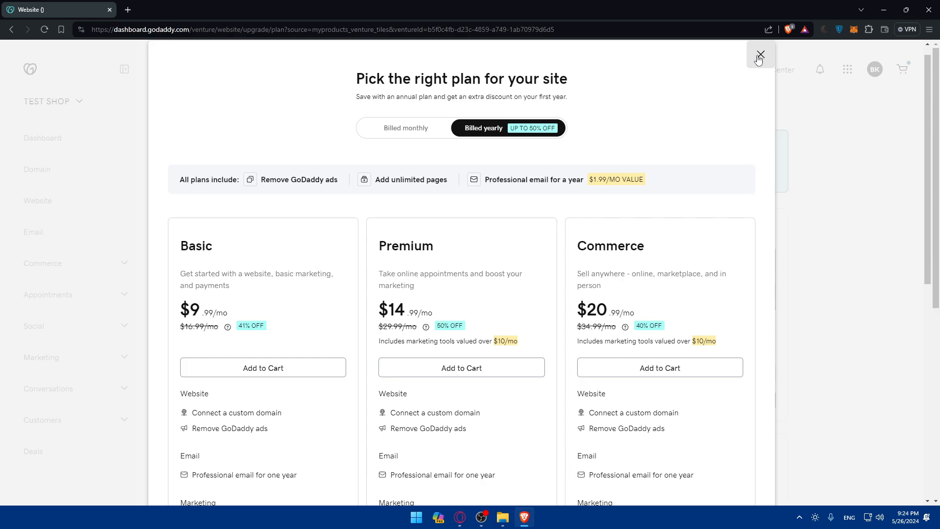
{"action": "left_click", "coordinate": [760, 55]}
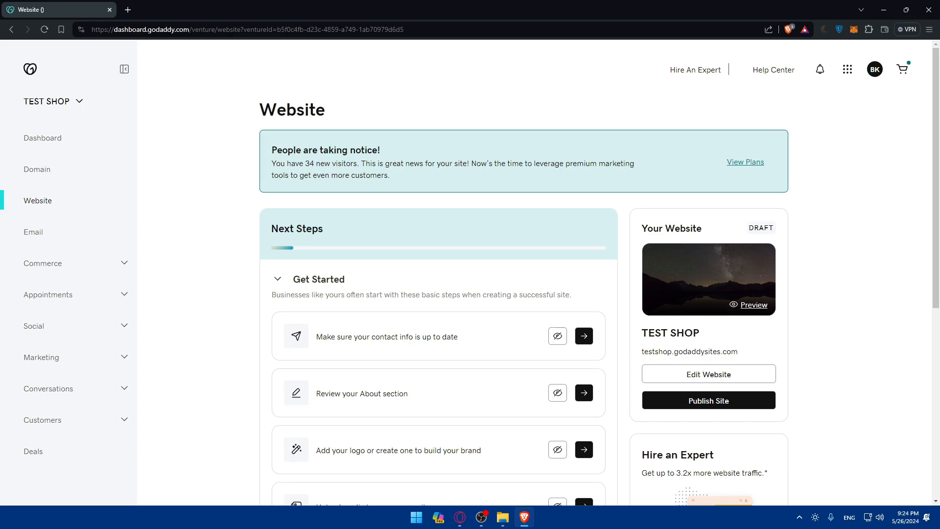
{"action": "mouse_move", "coordinate": [553, 325]}
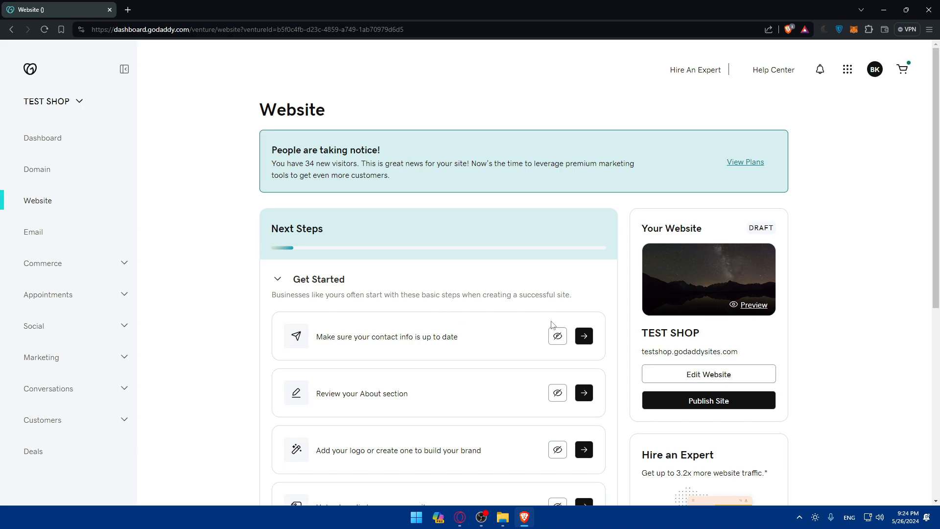
{"action": "left_click", "coordinate": [709, 374]}
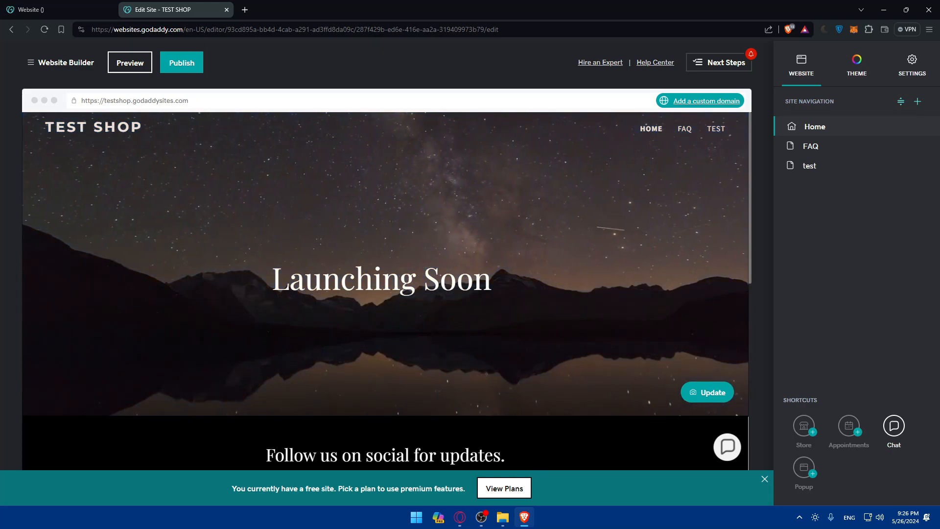
Scroll the TEST SHOP Launching Soon page in the builder and open its preview.
{"action": "scroll", "scroll_direction": "down", "scroll_amount": 3}
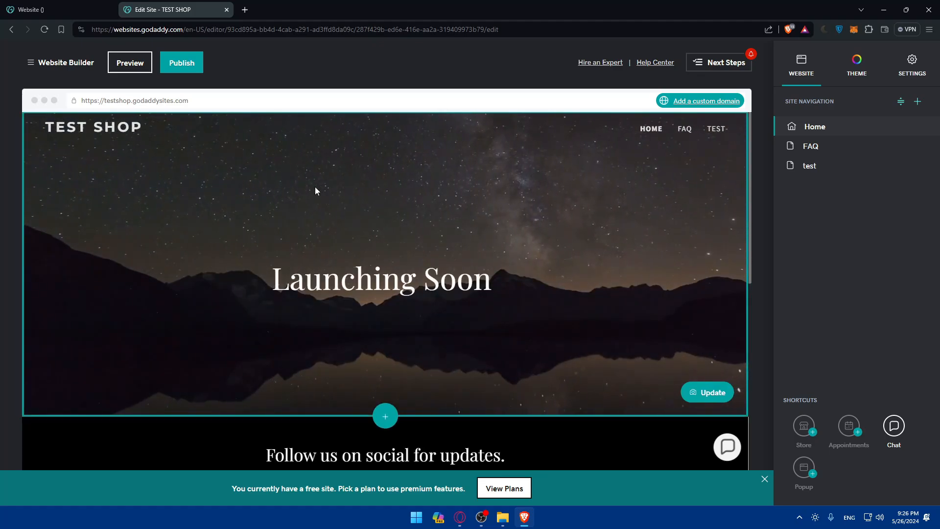
{"action": "left_click", "coordinate": [129, 63]}
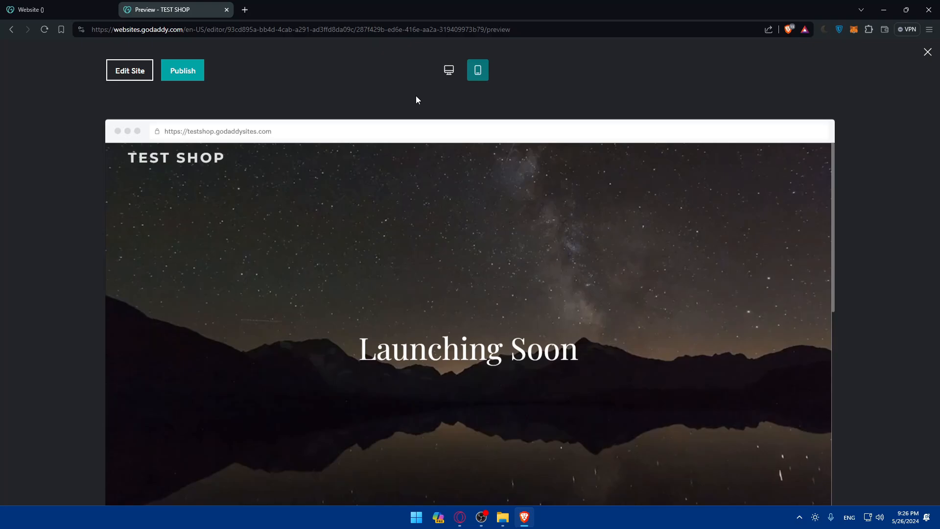
Preview TEST SHOP at phone size, open and close its page menu, then resume editing.
{"action": "left_click", "coordinate": [478, 70]}
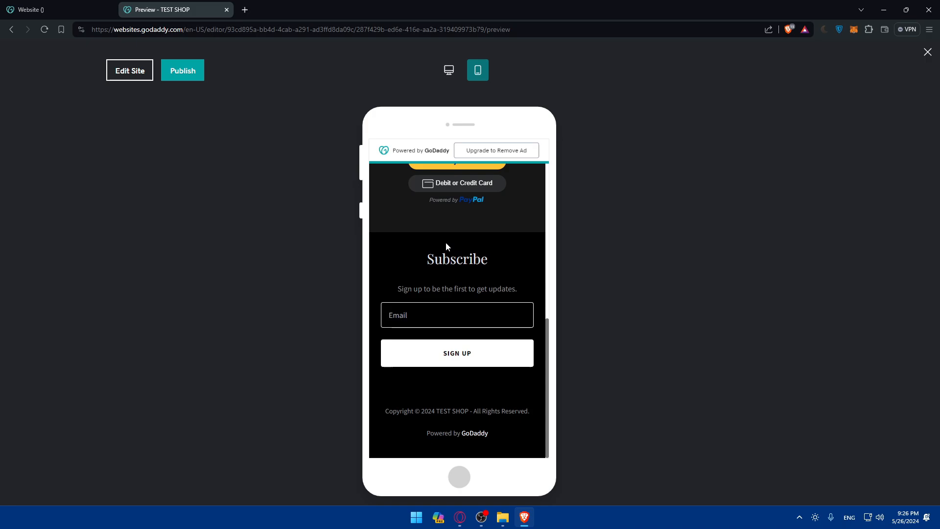
{"action": "mouse_move", "coordinate": [467, 232]}
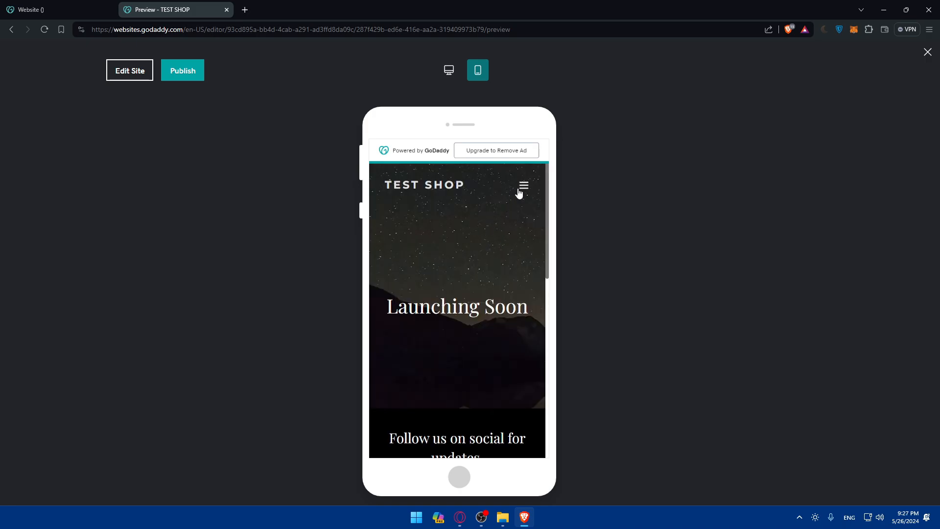
{"action": "left_click", "coordinate": [523, 185]}
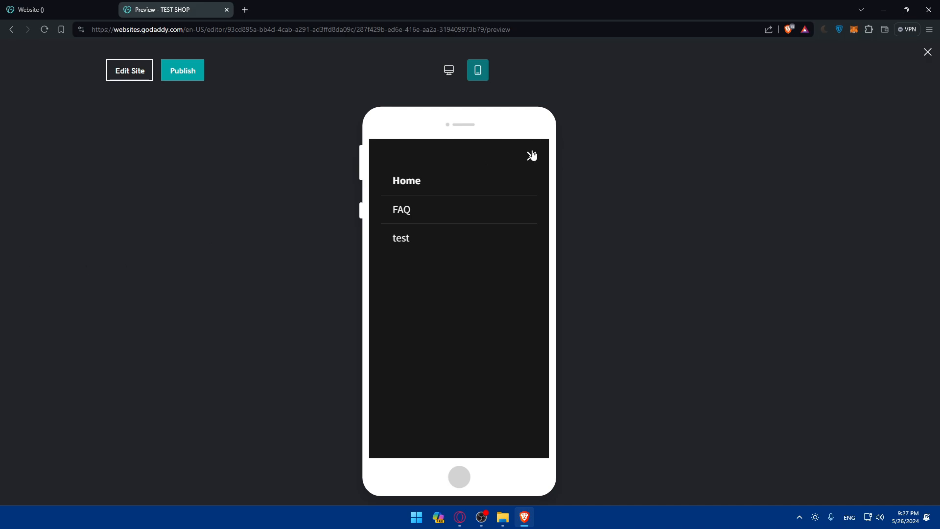
{"action": "left_click", "coordinate": [530, 155]}
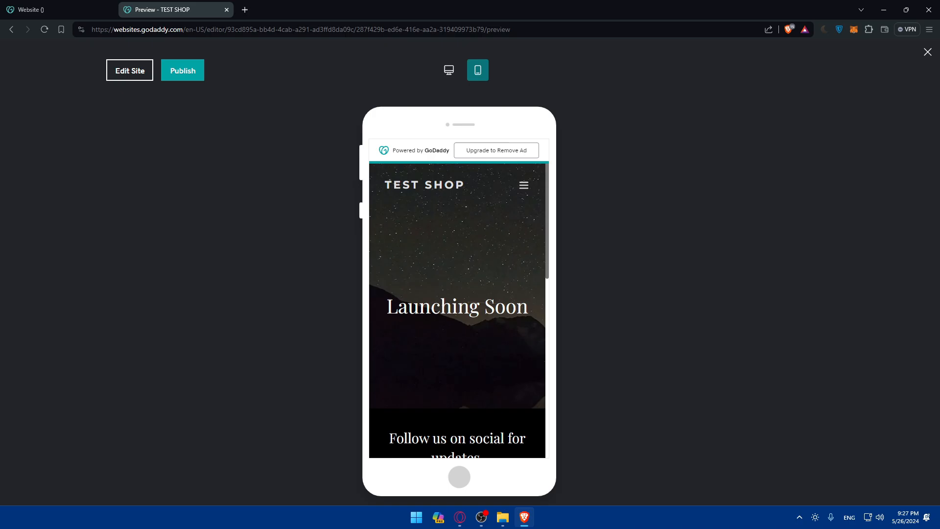
{"action": "mouse_move", "coordinate": [276, 243]}
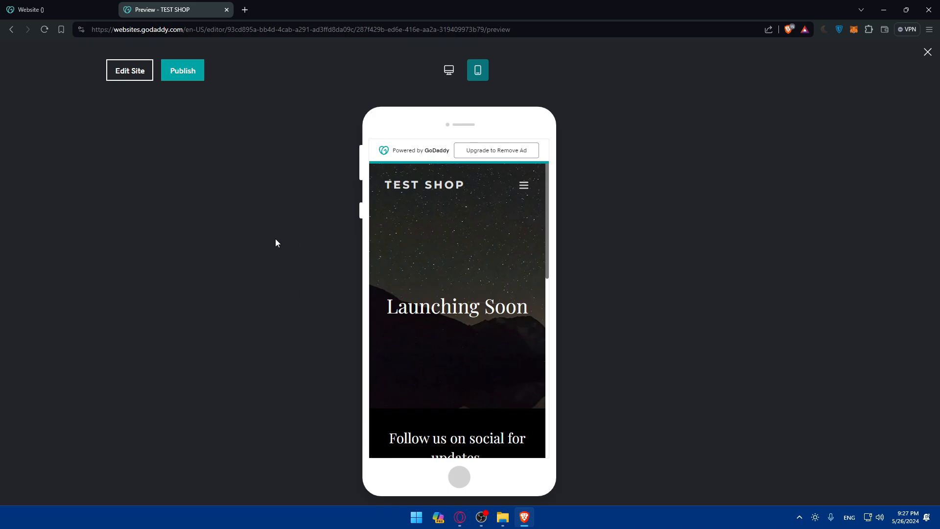
{"action": "left_click", "coordinate": [129, 70]}
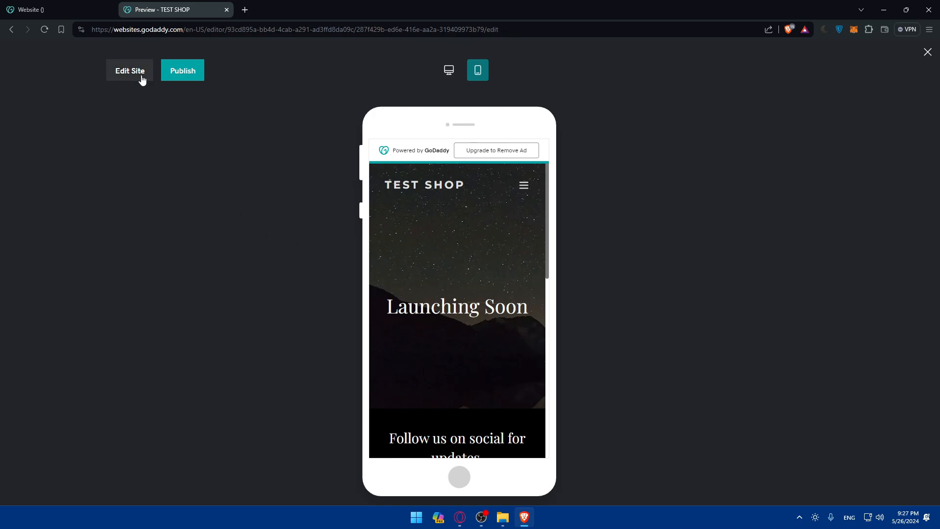
Go from the navigation panel to the TEST SHOP Dashboard, then Marketing > SEO.
{"action": "left_click", "coordinate": [129, 71]}
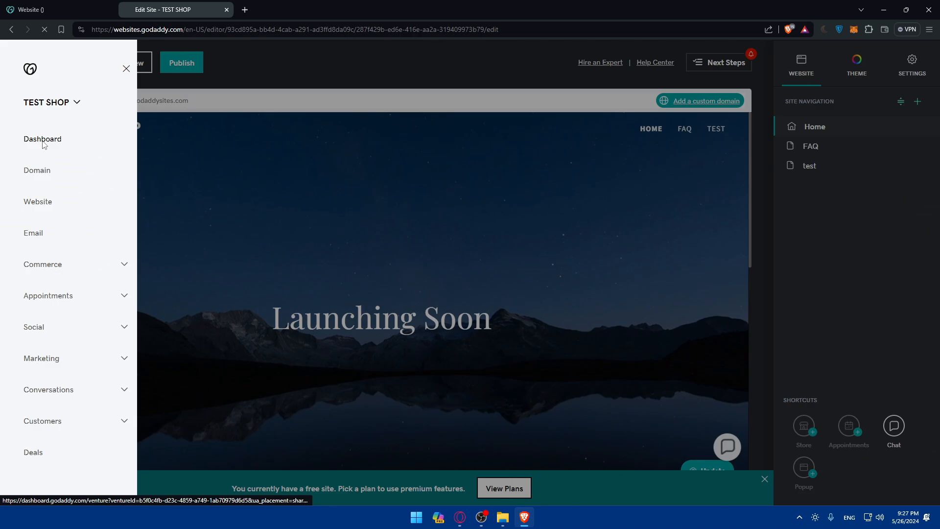
{"action": "left_click", "coordinate": [42, 139]}
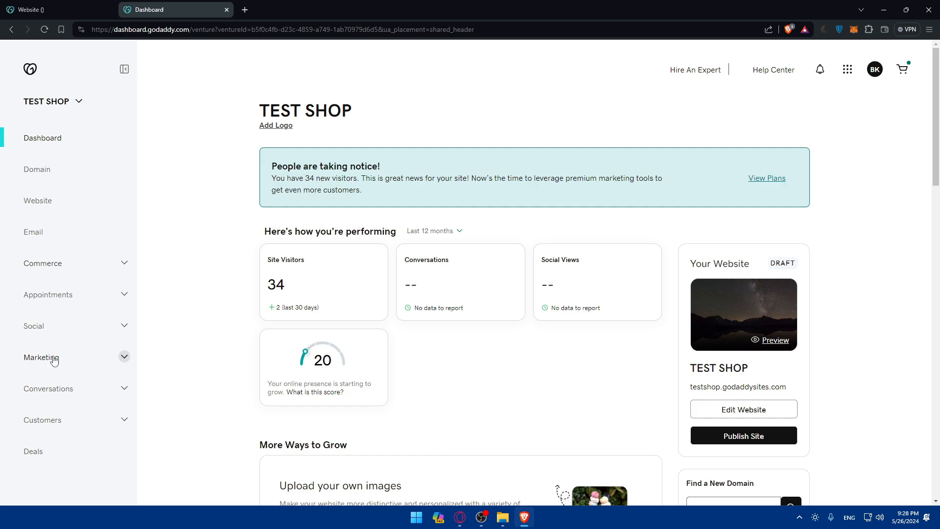
{"action": "left_click", "coordinate": [41, 358]}
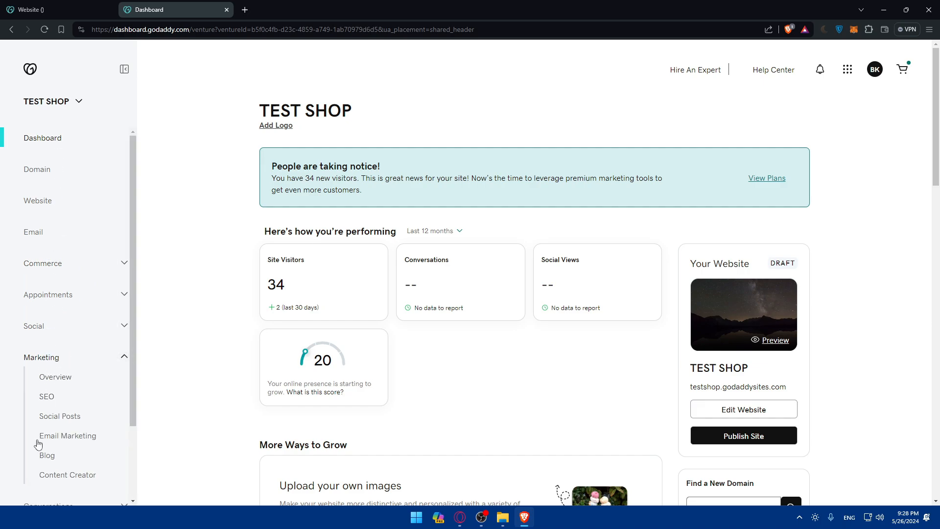
{"action": "left_click", "coordinate": [67, 435]}
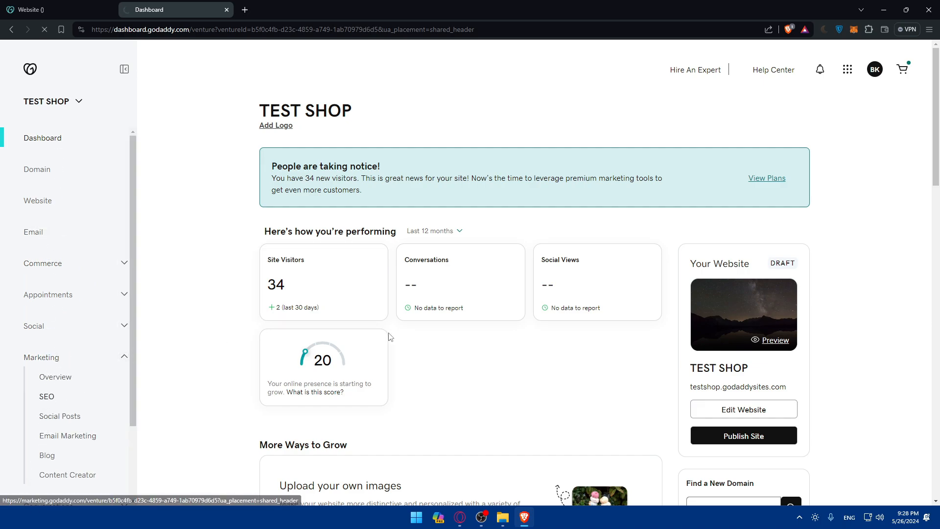
{"action": "left_click", "coordinate": [46, 396]}
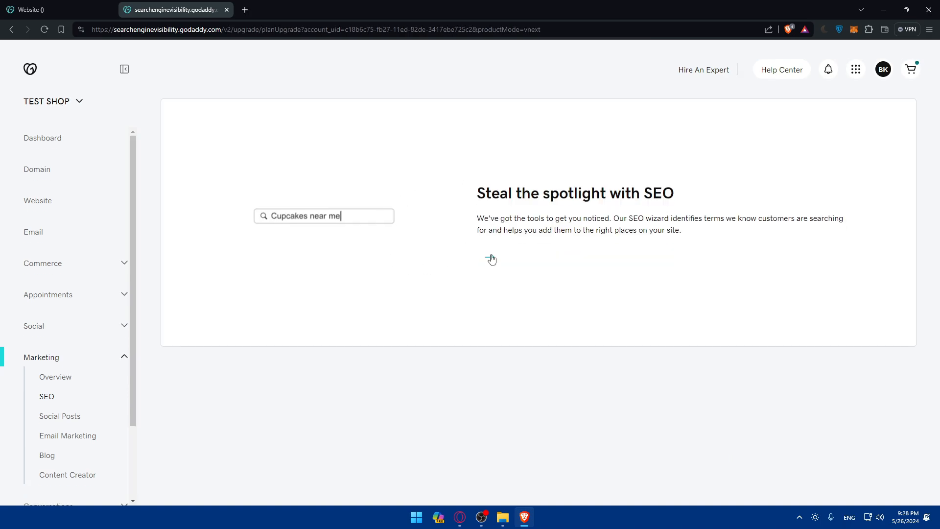
Try the SEO wizard and scroll the Basic plan offer down to 'Track your rankings'.
{"action": "left_click", "coordinate": [490, 260]}
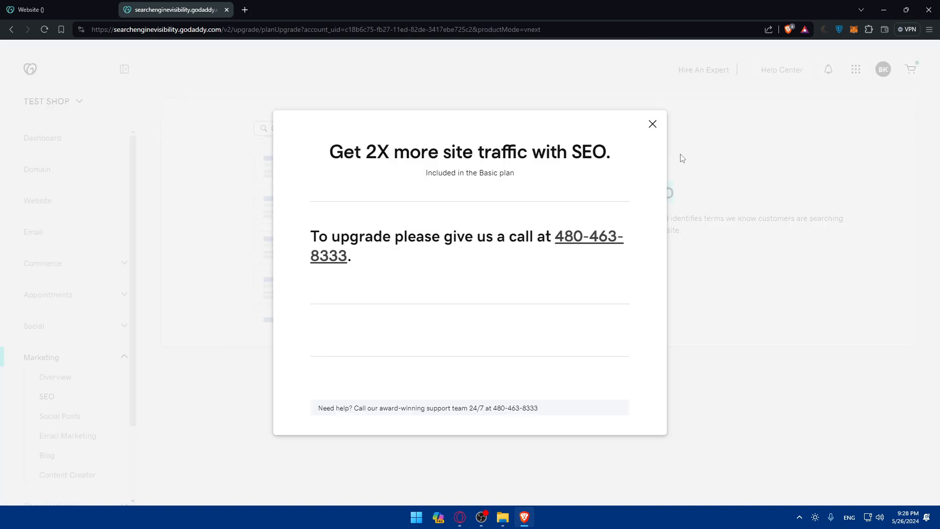
{"action": "left_click", "coordinate": [652, 124]}
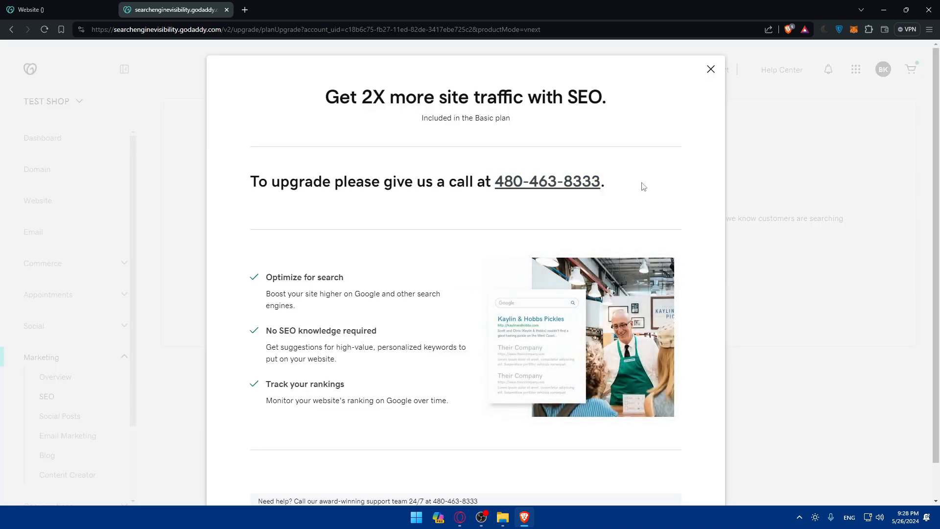
{"action": "scroll", "scroll_direction": "down", "scroll_amount": 3}
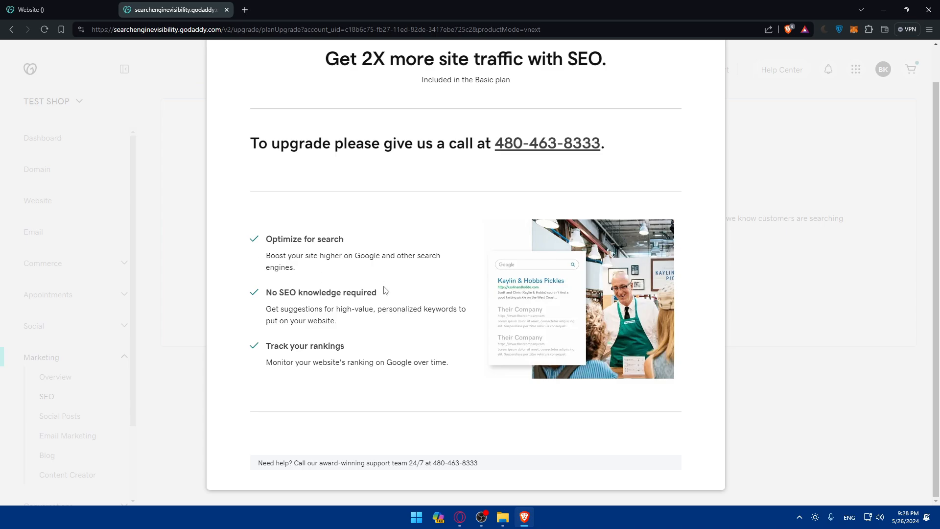
{"action": "double_click", "coordinate": [304, 345]}
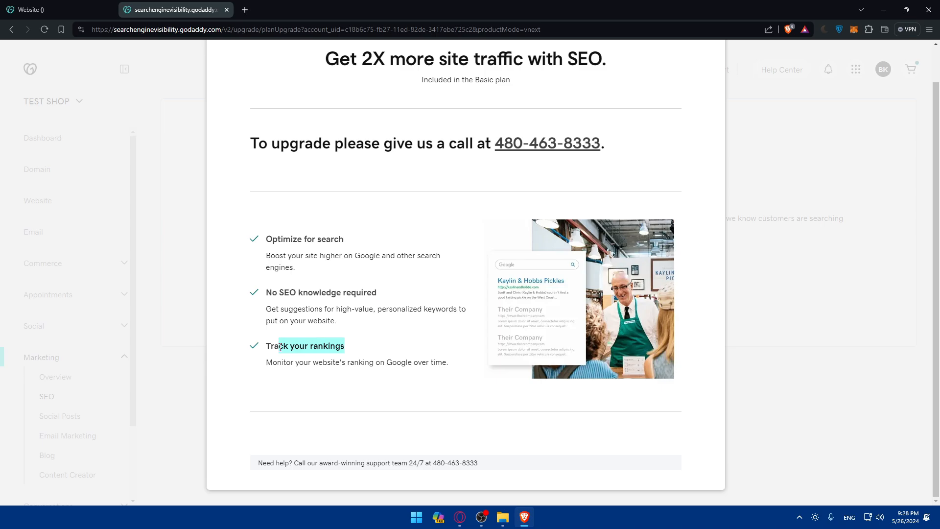